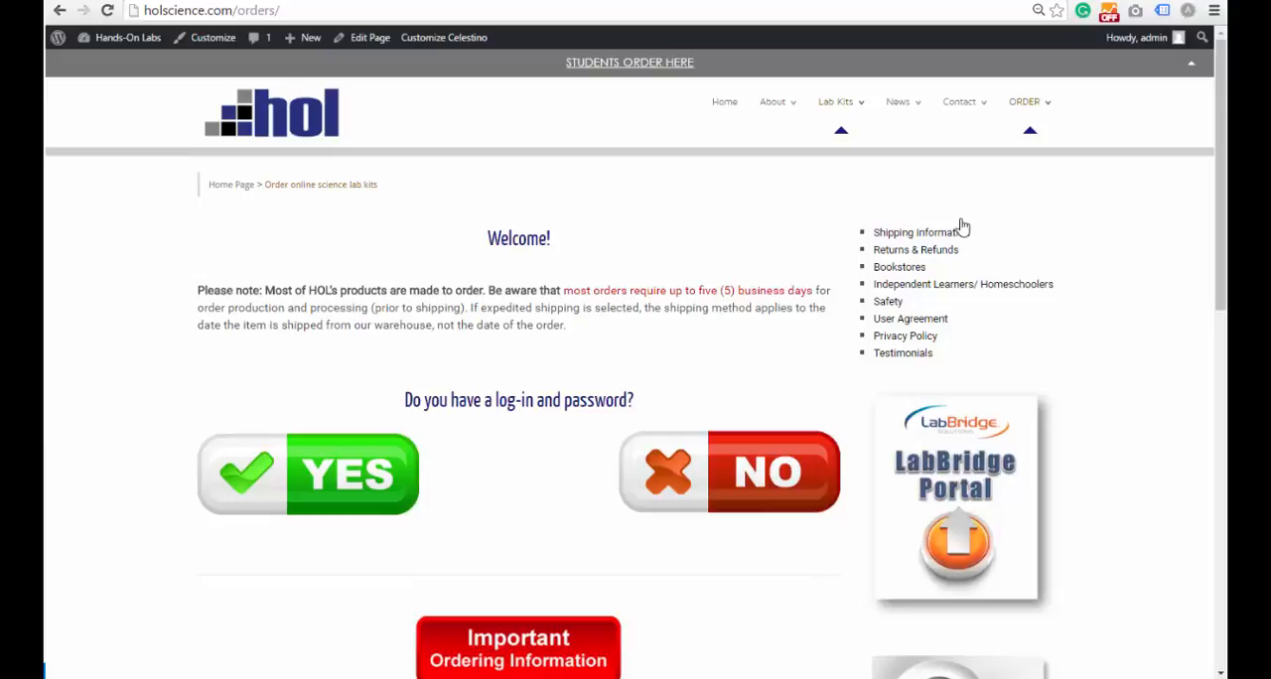
{"action": "mouse_move", "coordinate": [680, 397]}
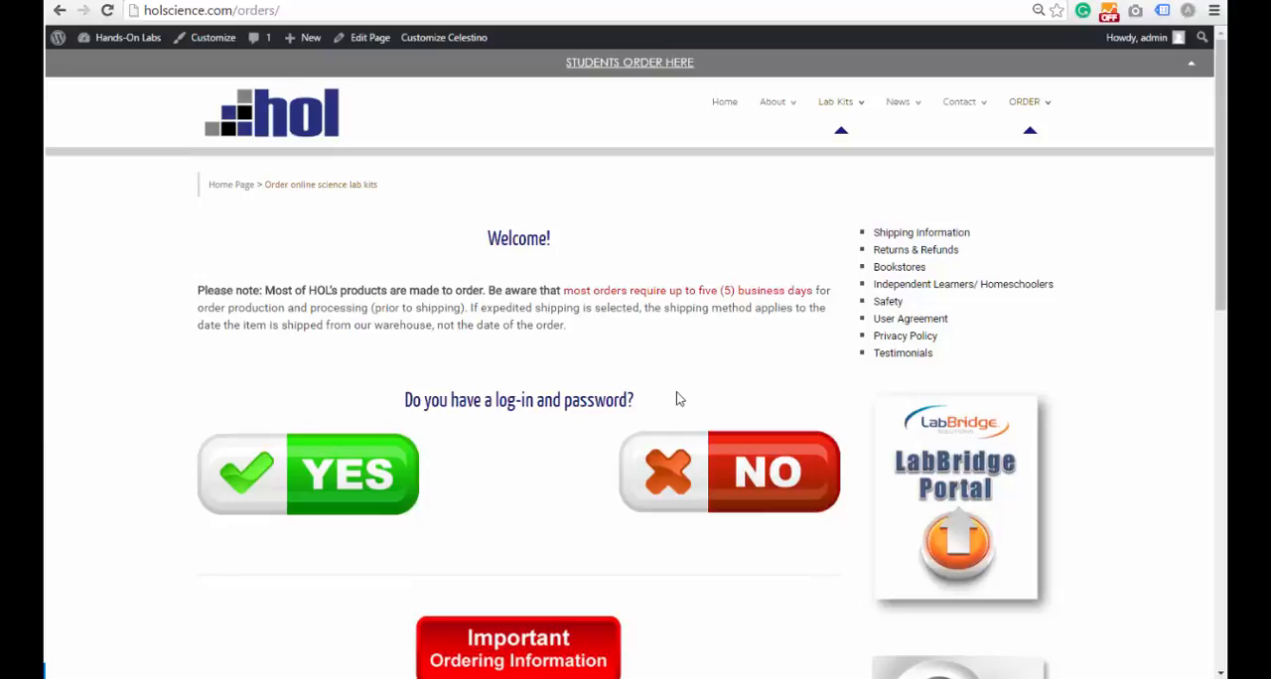
{"action": "mouse_move", "coordinate": [349, 485]}
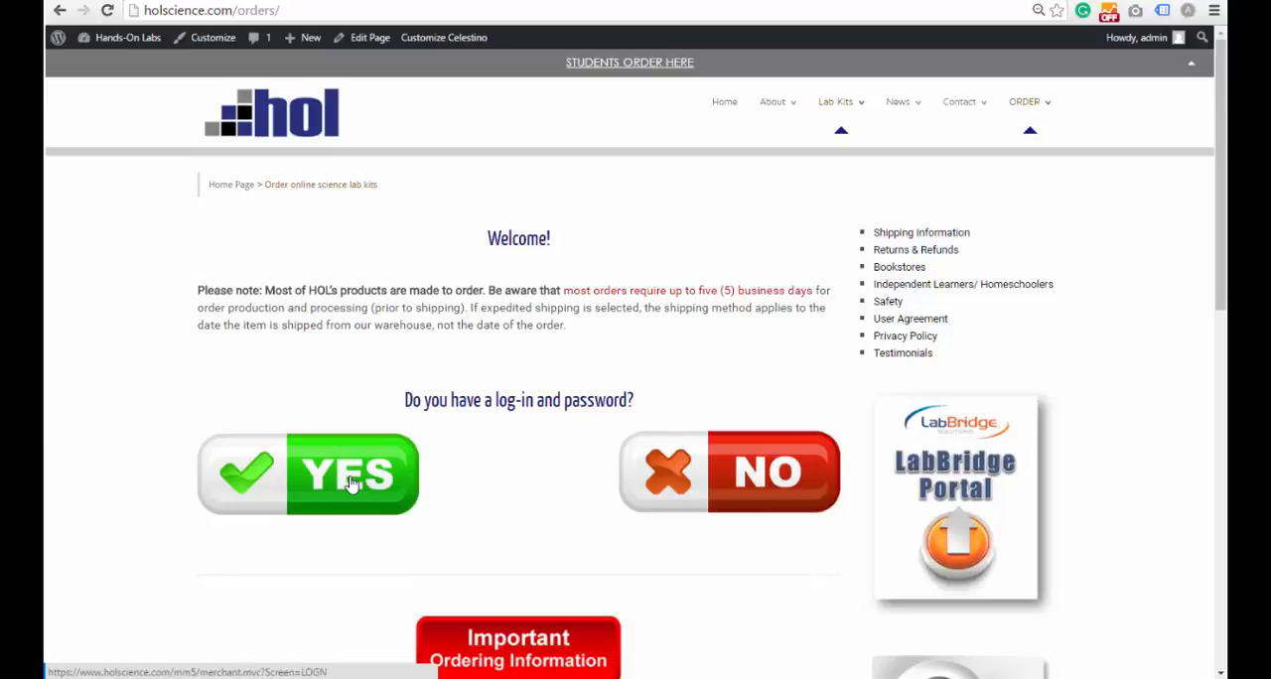
- Answer YES to already having a log-in and password so the login page loads
{"action": "left_click", "coordinate": [354, 475]}
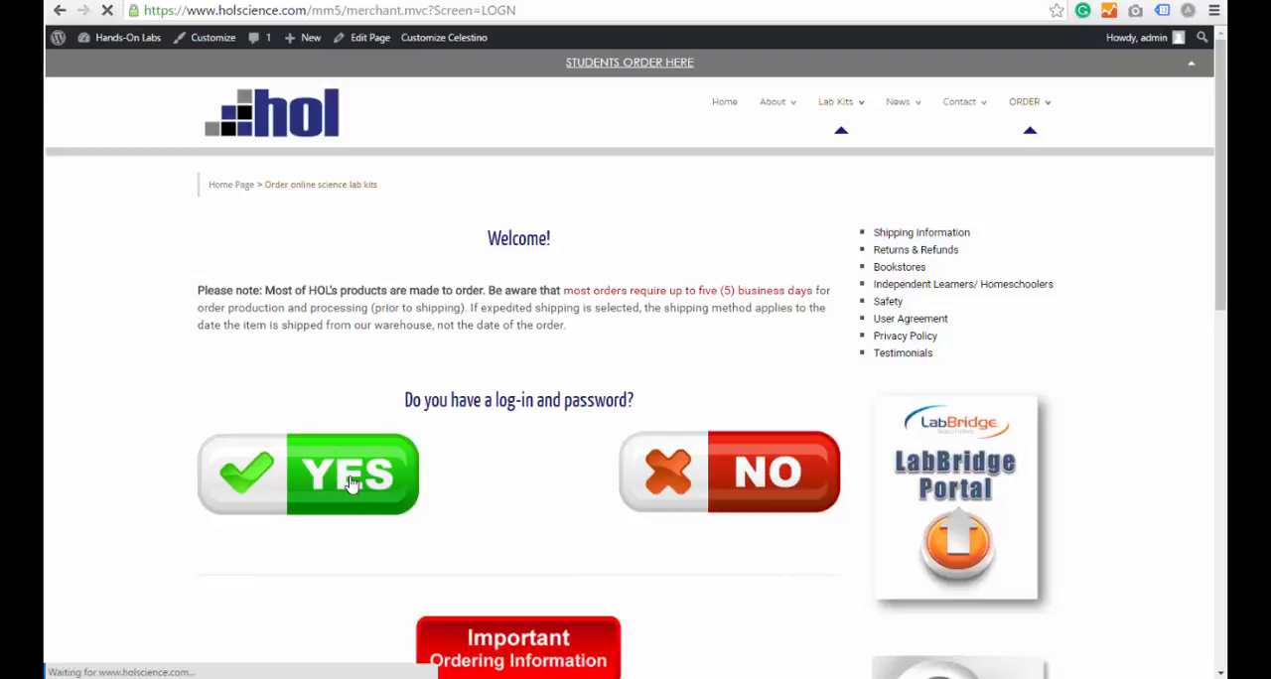
- Sign in with the saved login number and password to reach the High School-Home School LabPaqs catalogue
{"action": "left_click", "coordinate": [354, 472]}
{"action": "type", "text": "C00"}
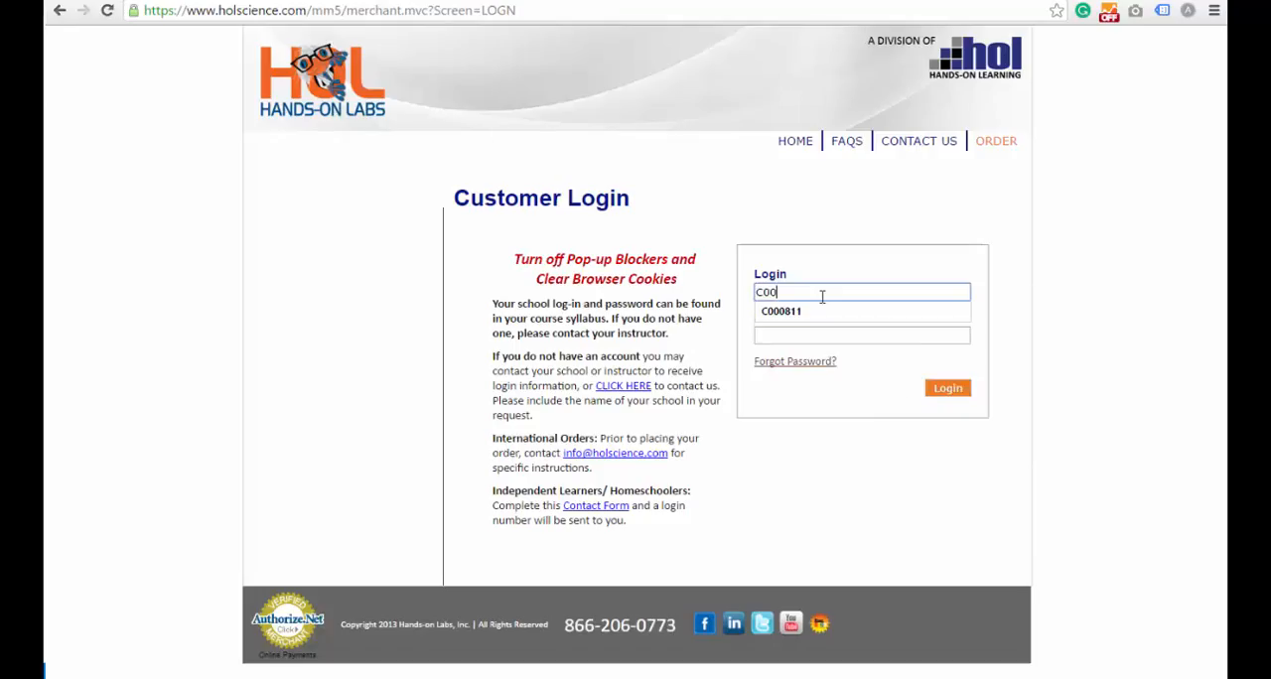
{"action": "left_click", "coordinate": [780, 310]}
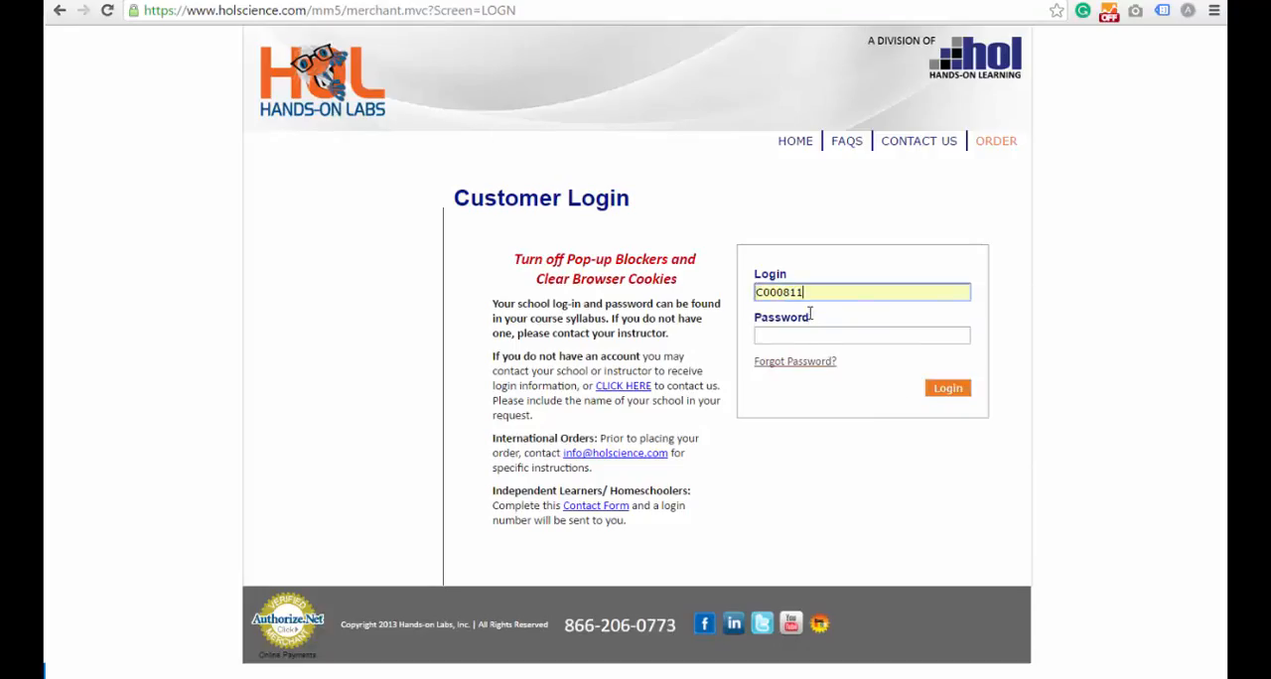
{"action": "type", "text": "•••••"}
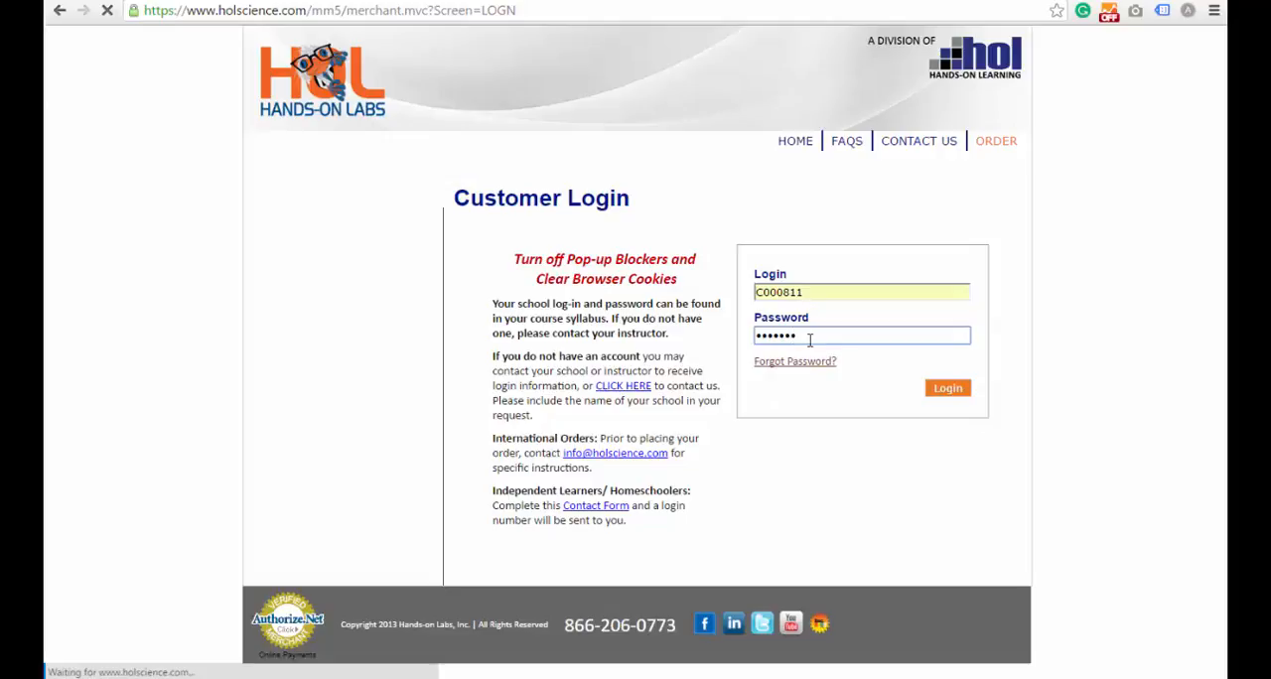
{"action": "left_click", "coordinate": [945, 388]}
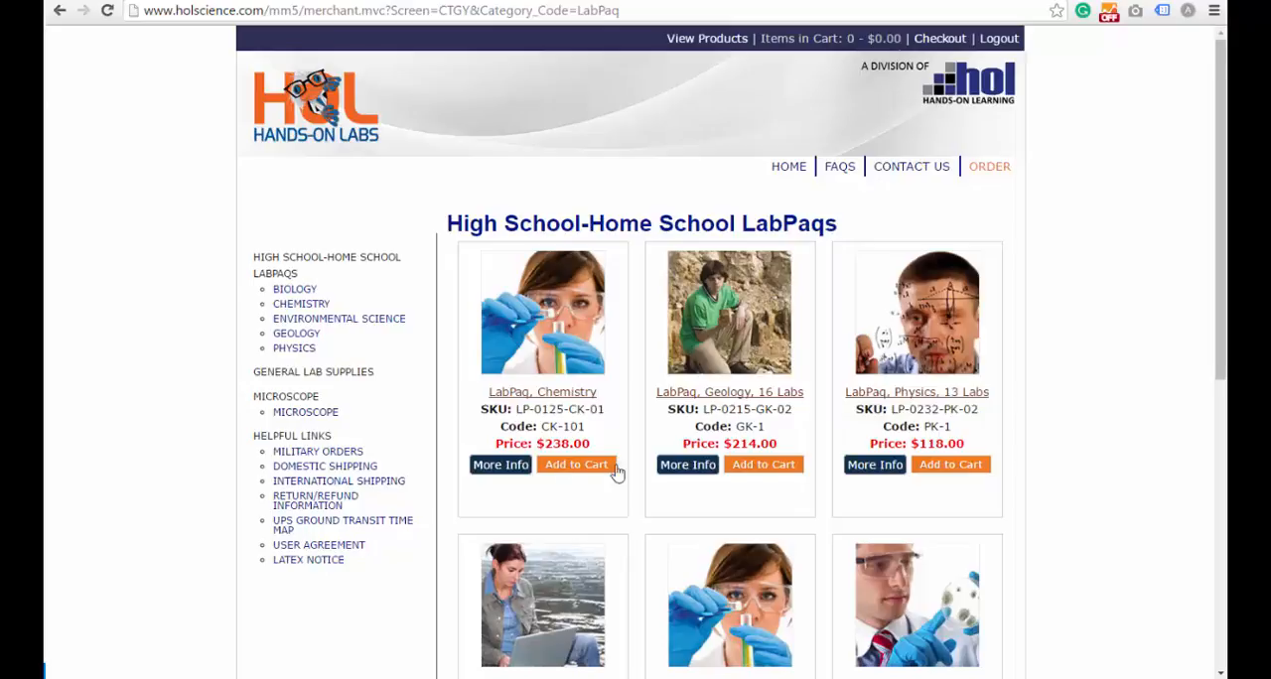
- Add the LabPaq, Chemistry kit to the cart, bringing the basket to $238.00
{"action": "left_click", "coordinate": [577, 465]}
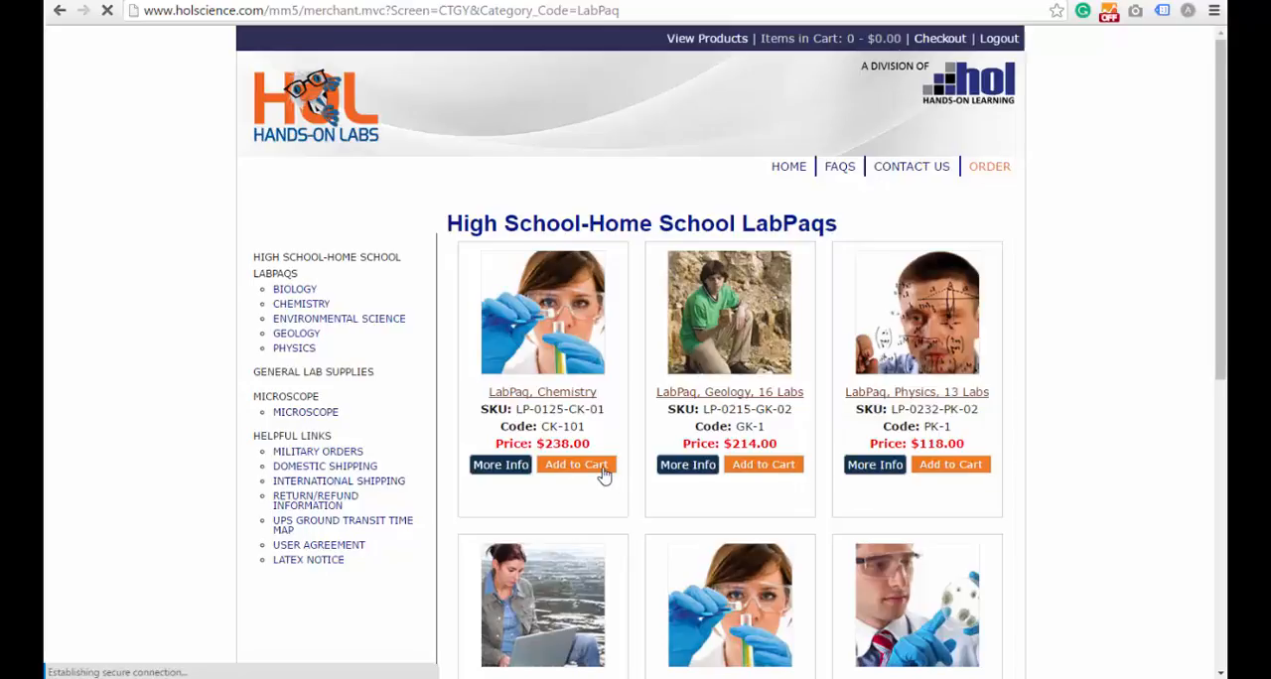
{"action": "left_click", "coordinate": [576, 465]}
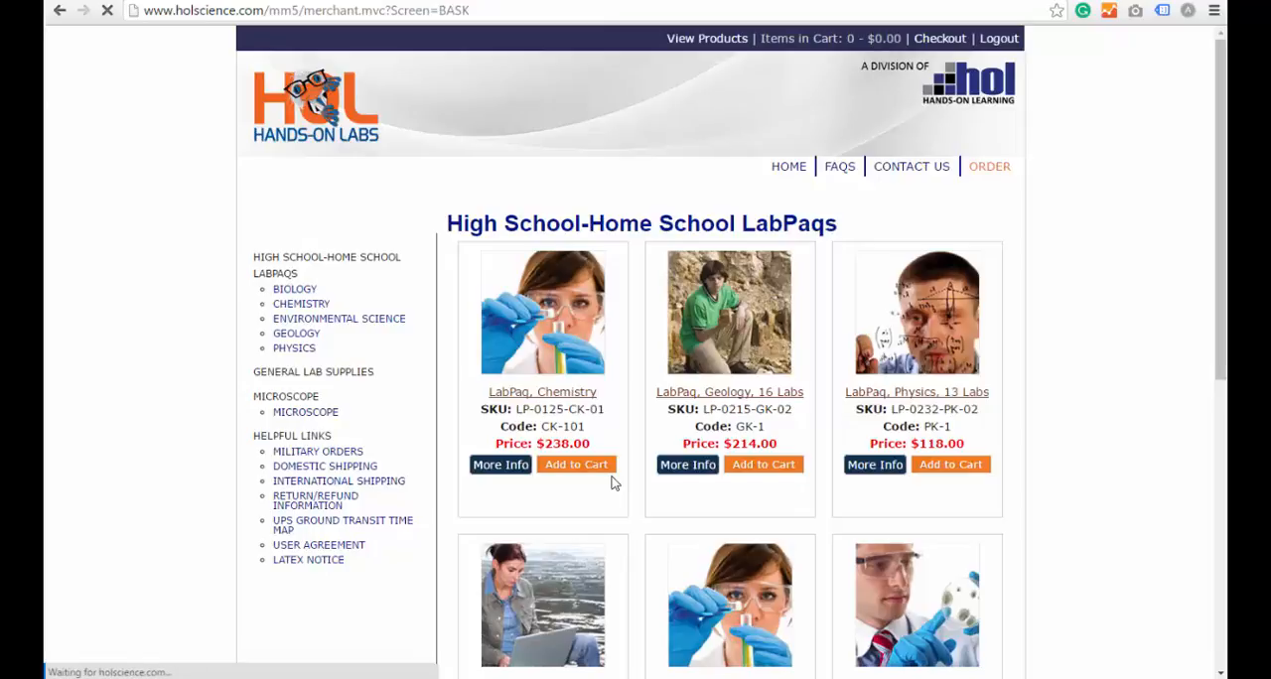
{"action": "left_click", "coordinate": [576, 465]}
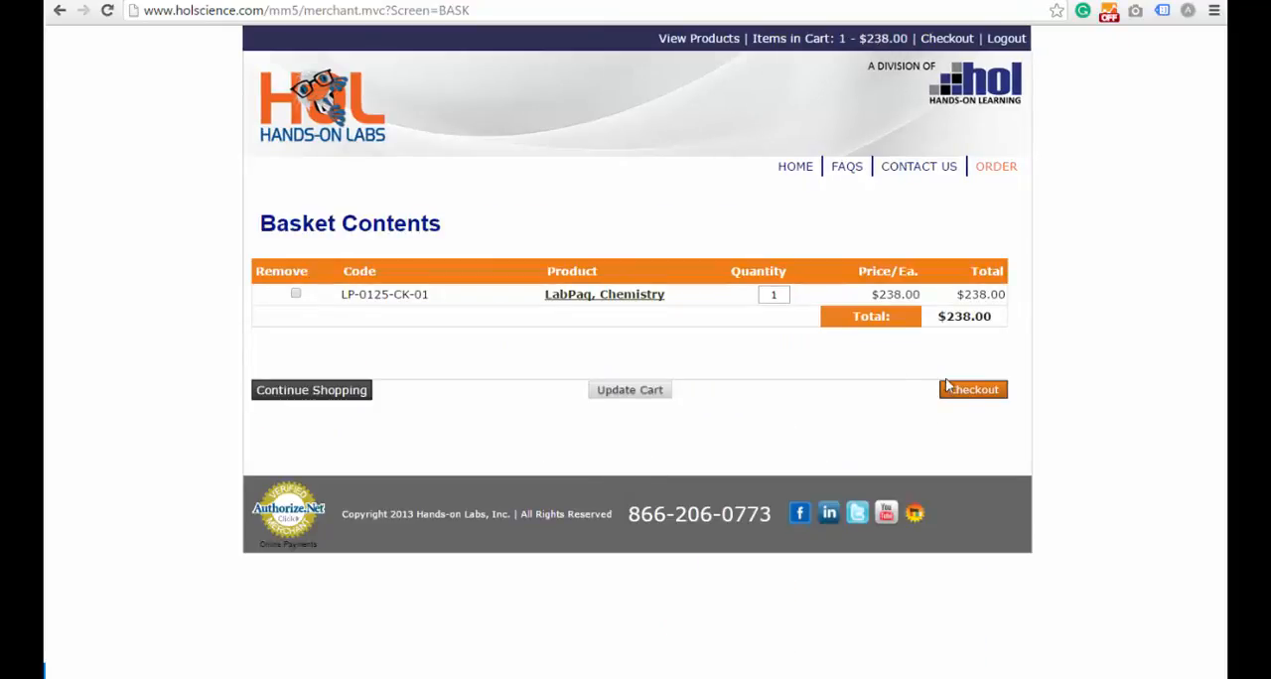
- Check out from the Basket Contents page to reach the Purchase Agreement
{"action": "left_click", "coordinate": [973, 389]}
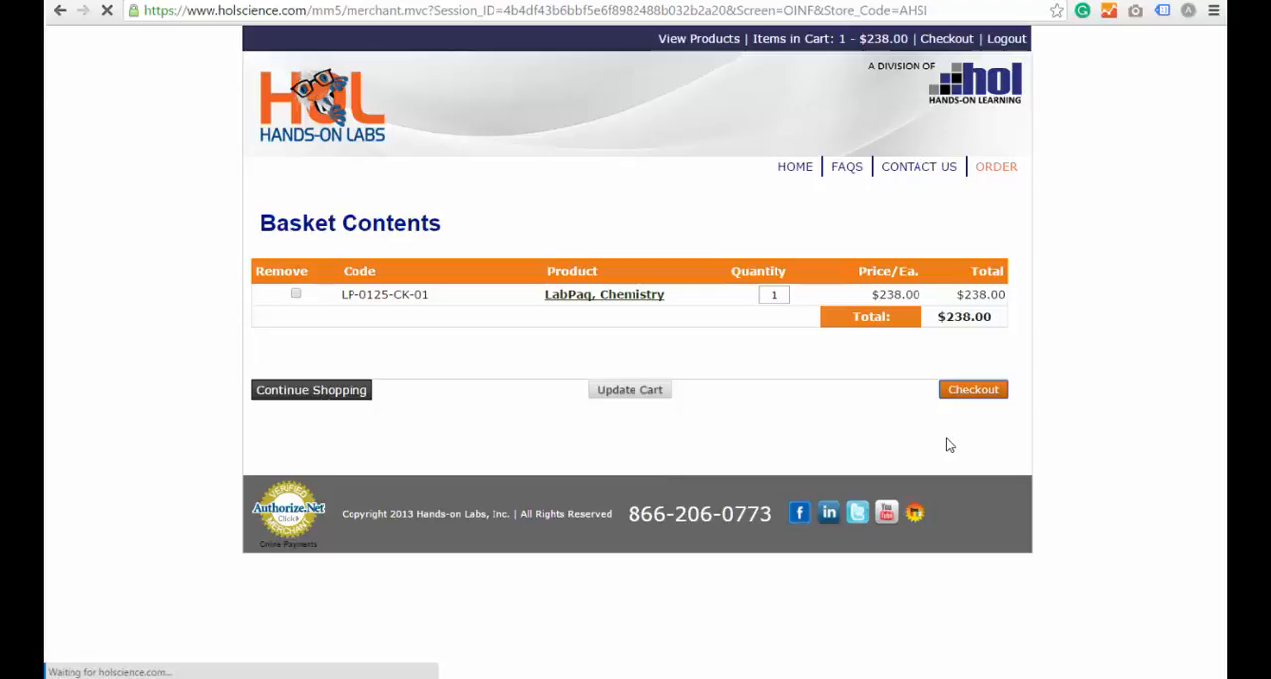
{"action": "left_click", "coordinate": [973, 390]}
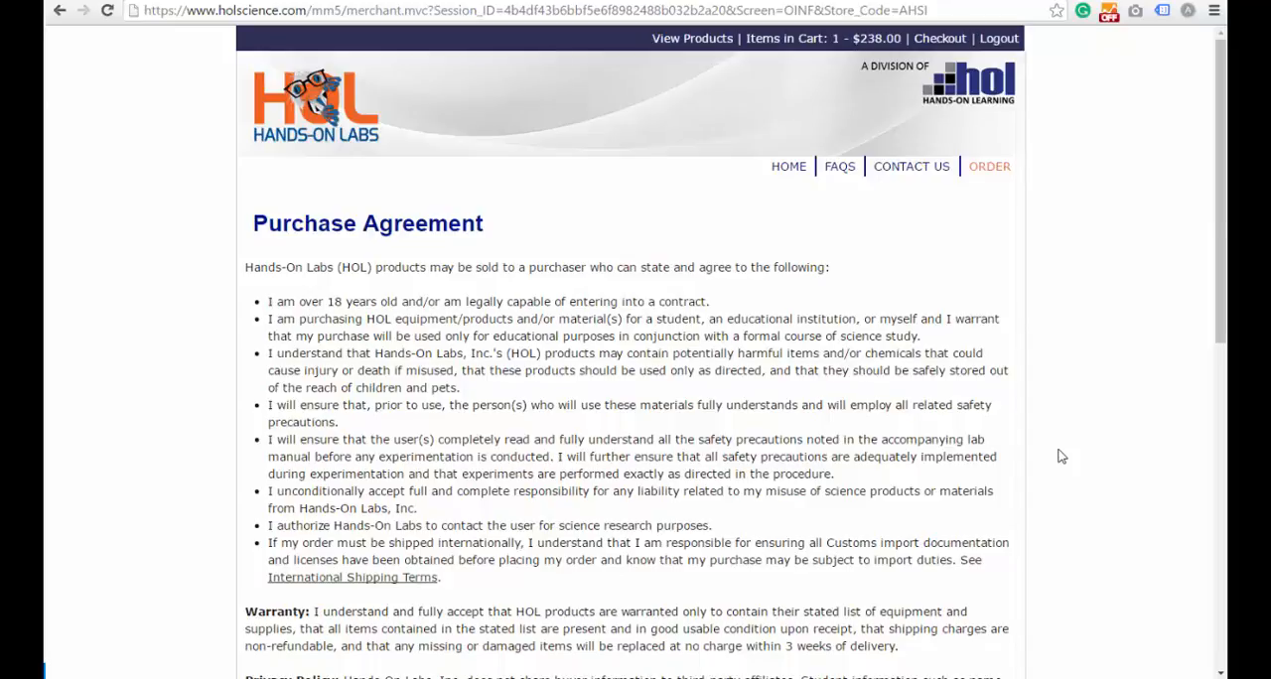
- Accept the Purchase Agreement with 'I AGREE - Take me to Checkout', landing on the Customer Information form
{"action": "scroll", "scroll_direction": "down", "scroll_amount": 3}
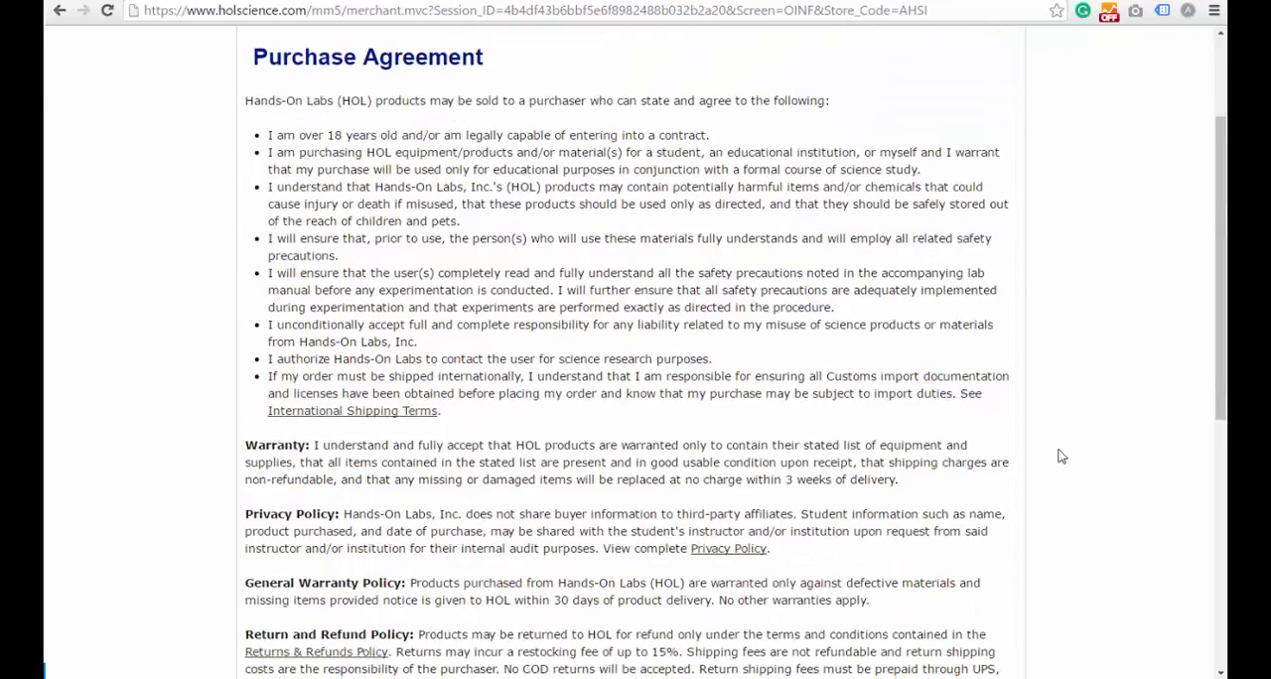
{"action": "scroll", "scroll_direction": "down", "scroll_amount": 3}
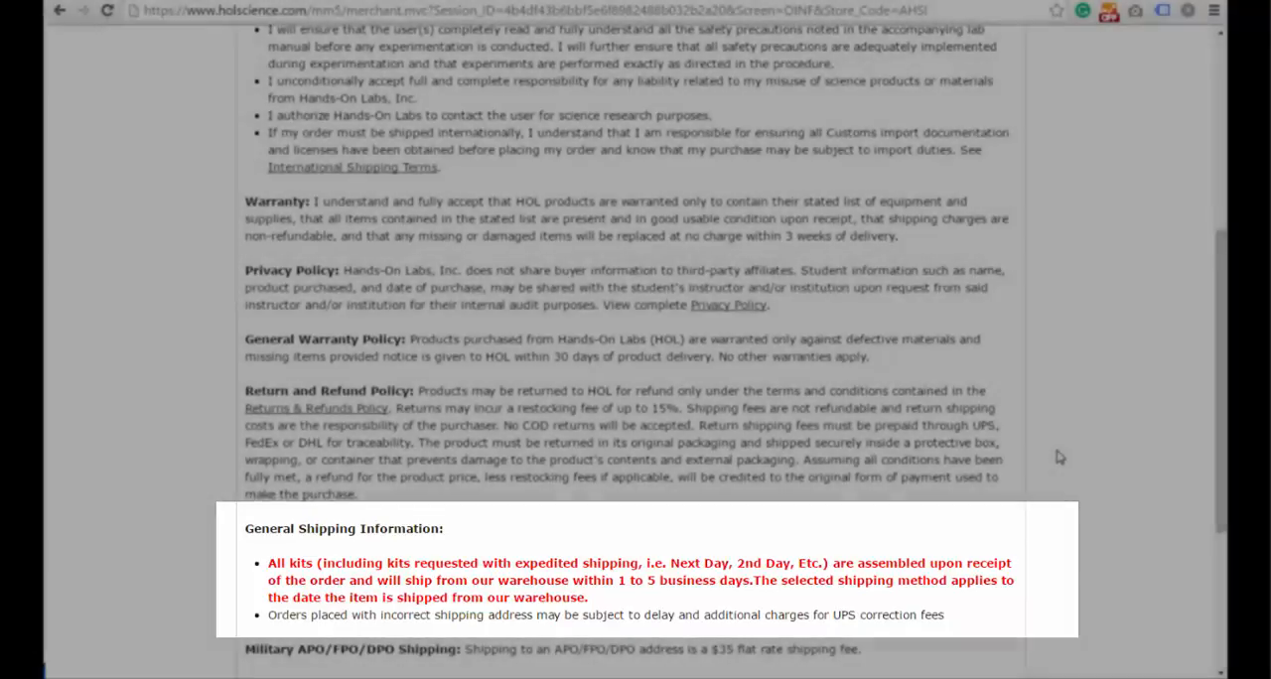
{"action": "scroll", "scroll_direction": "down", "scroll_amount": 3}
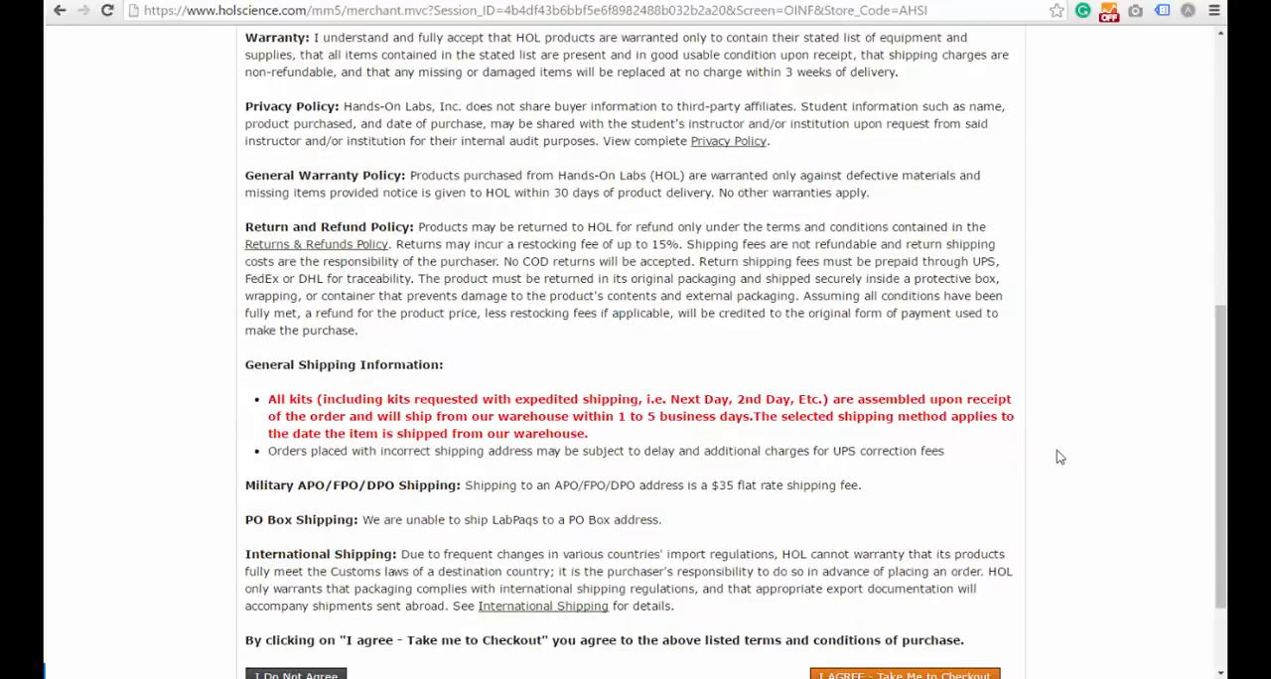
{"action": "scroll", "scroll_direction": "down", "scroll_amount": 3}
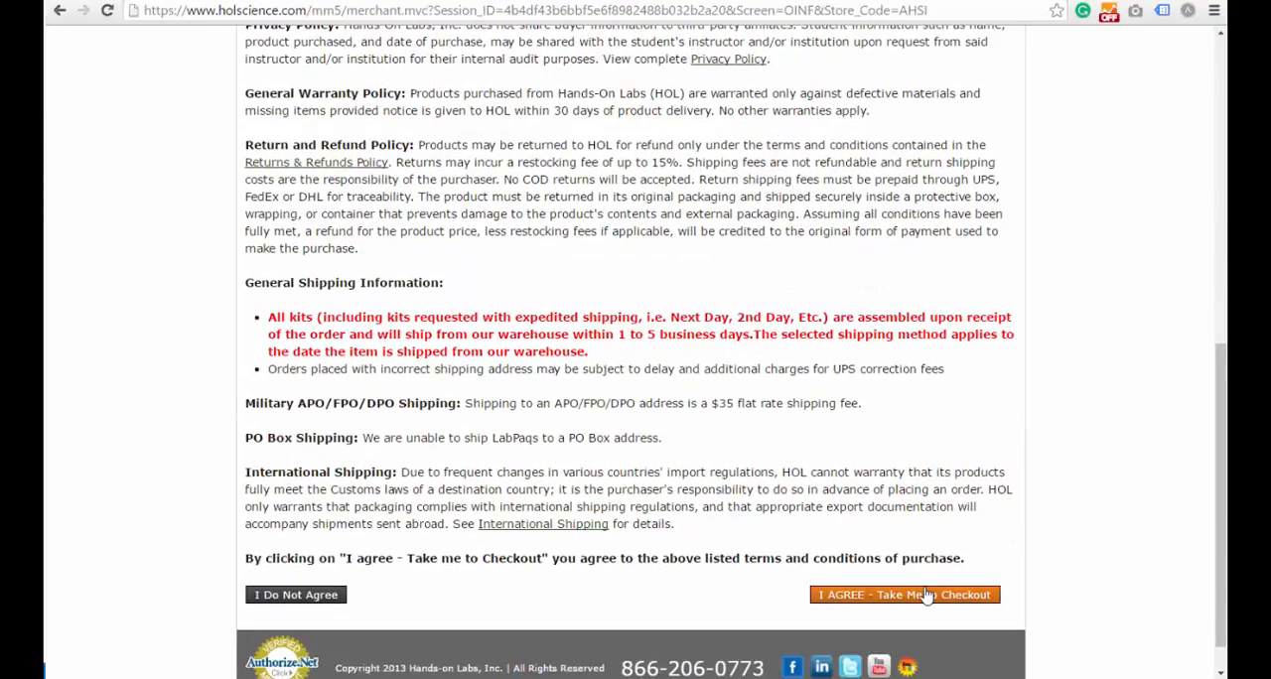
{"action": "left_click", "coordinate": [904, 596]}
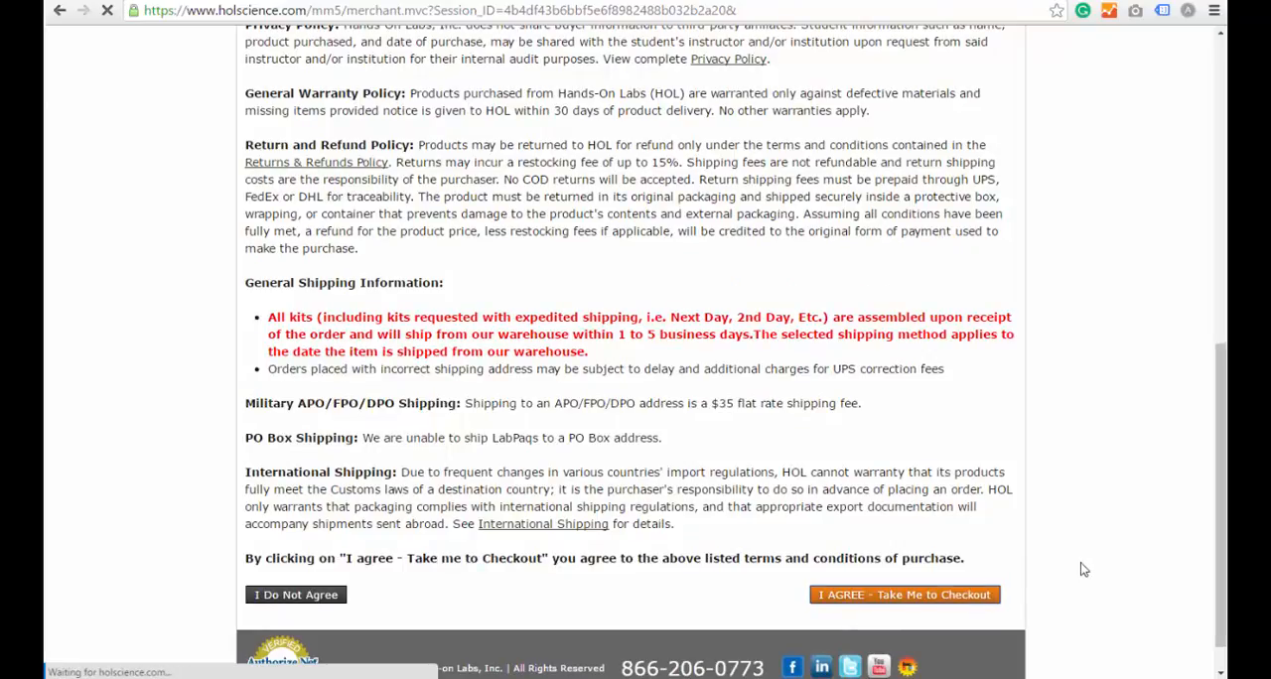
{"action": "left_click", "coordinate": [902, 594]}
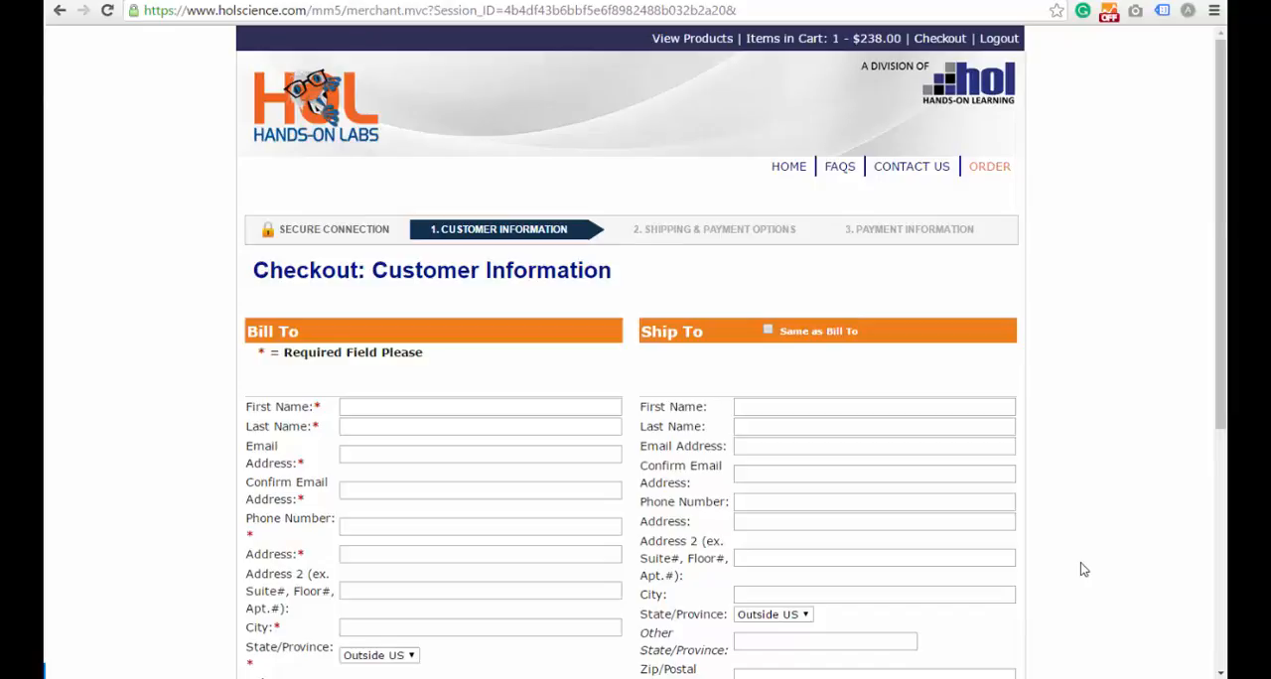
{"action": "scroll", "scroll_direction": "down", "scroll_amount": 3}
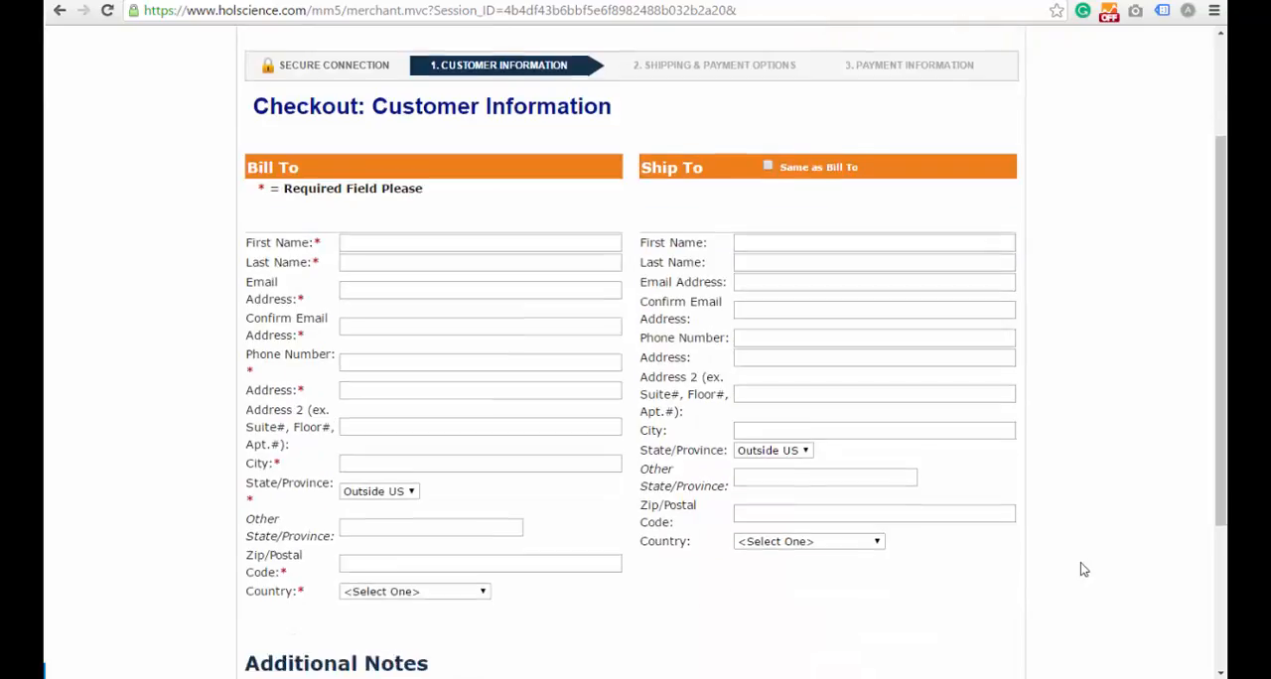
{"action": "scroll", "scroll_direction": "down", "scroll_amount": 3}
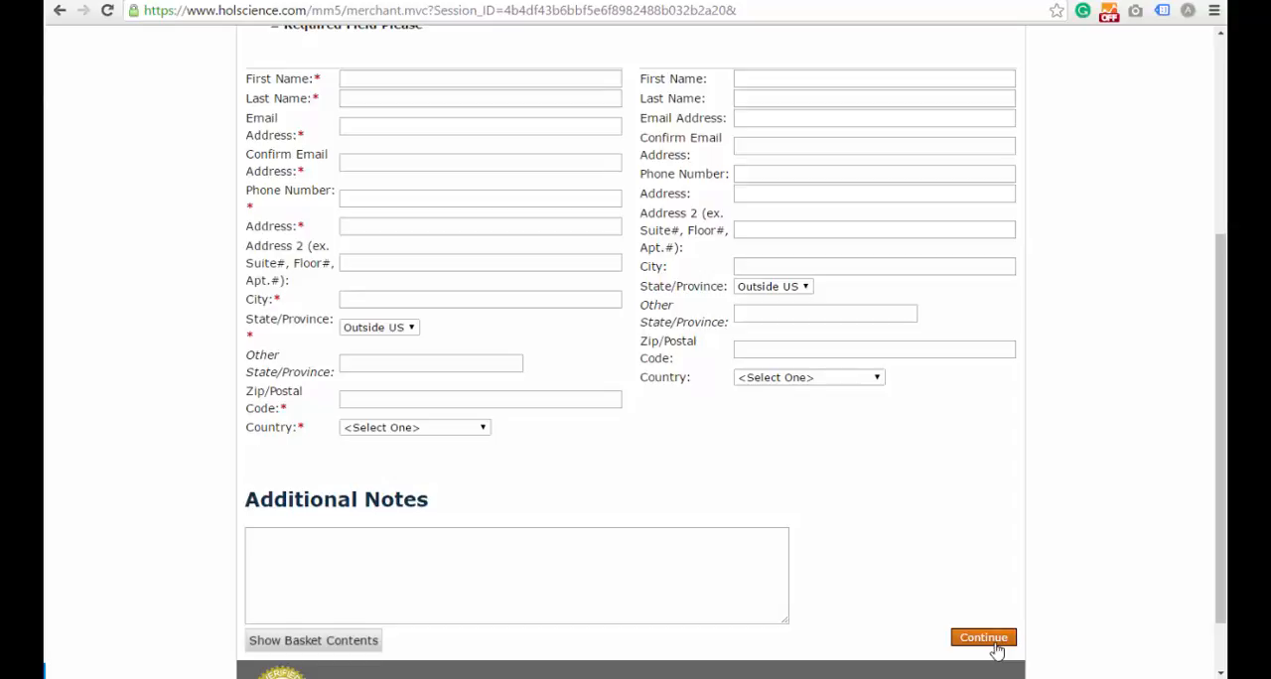